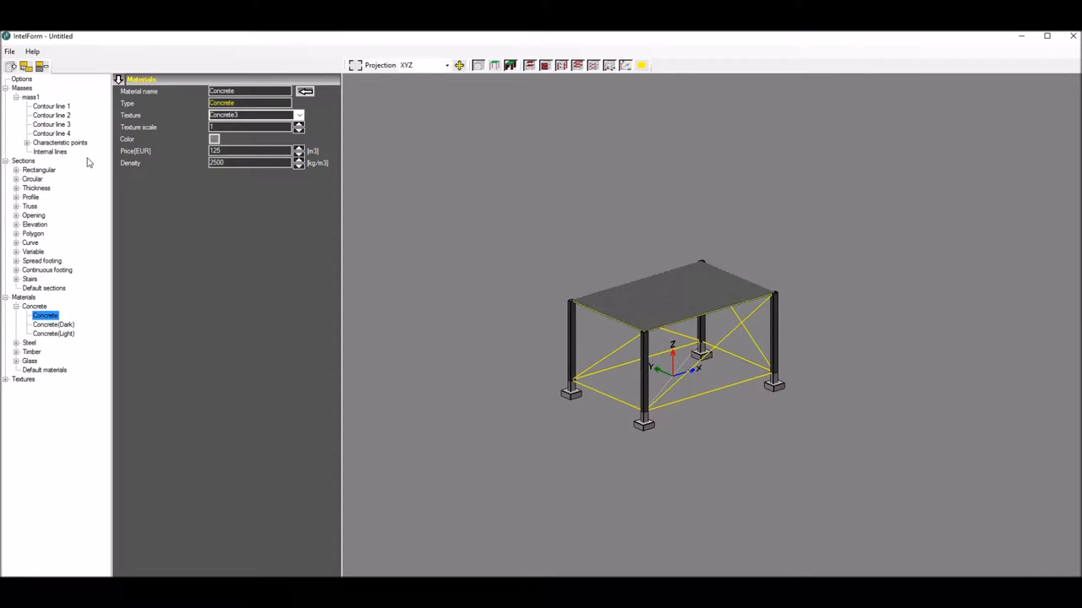
Add the European IPE_330 steel profile with a blue display colour, then select IPE_180
click(30, 196)
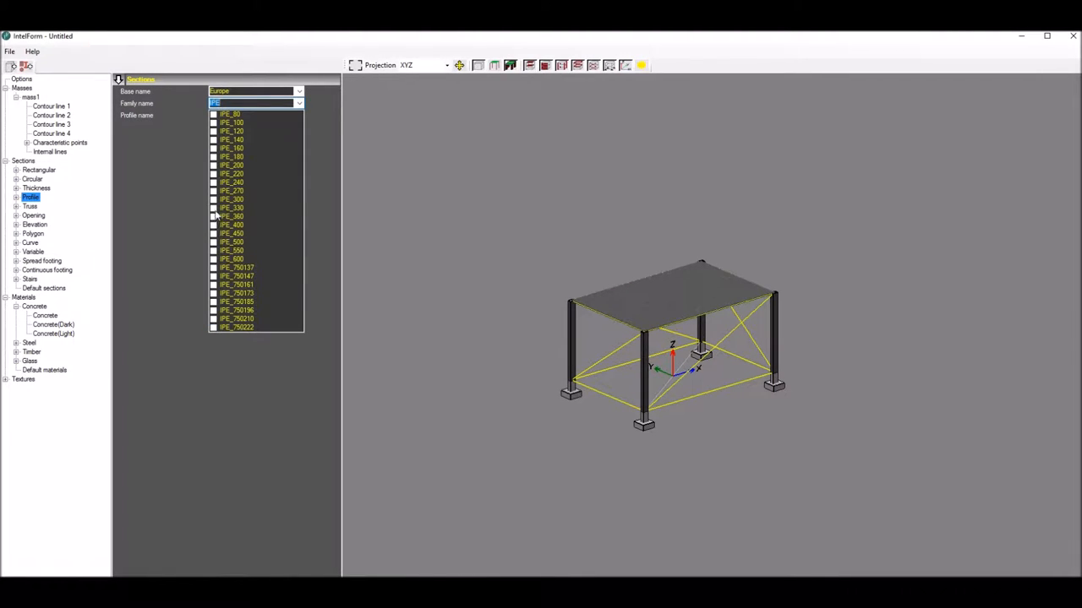
click(233, 208)
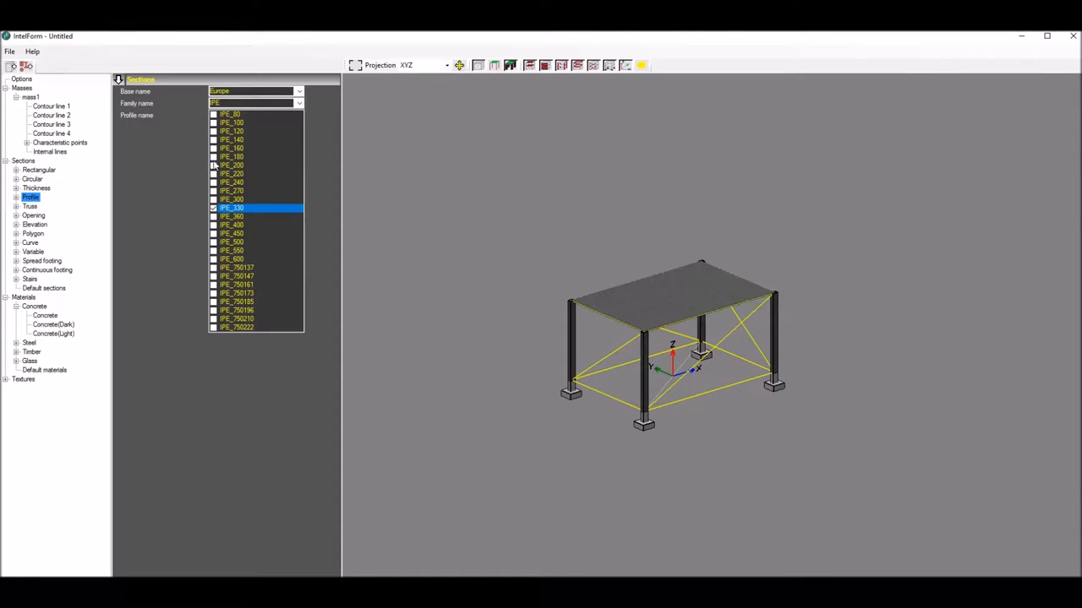
click(237, 155)
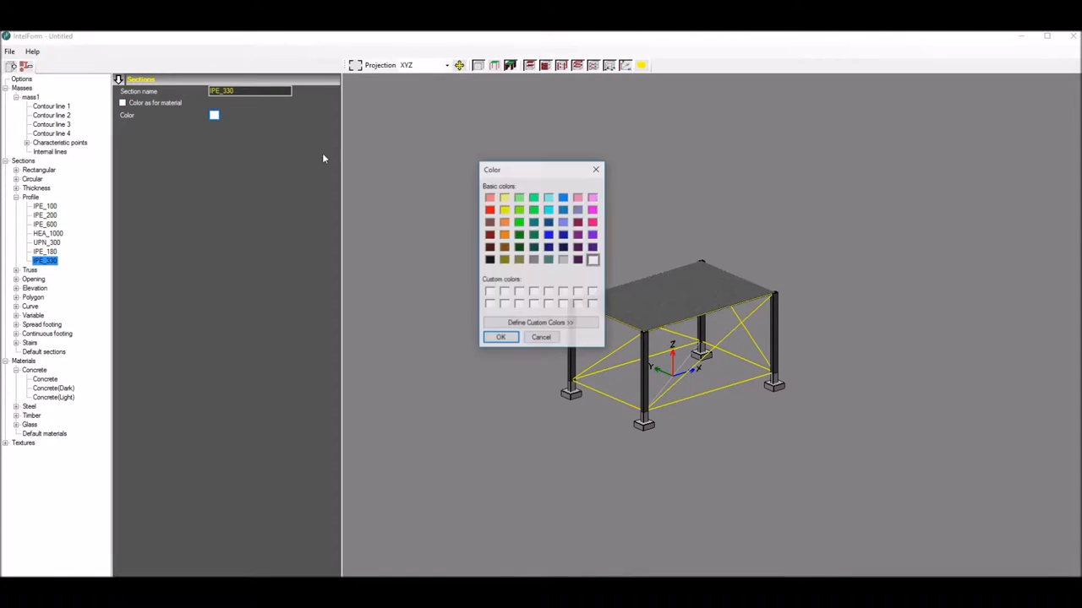
click(534, 260)
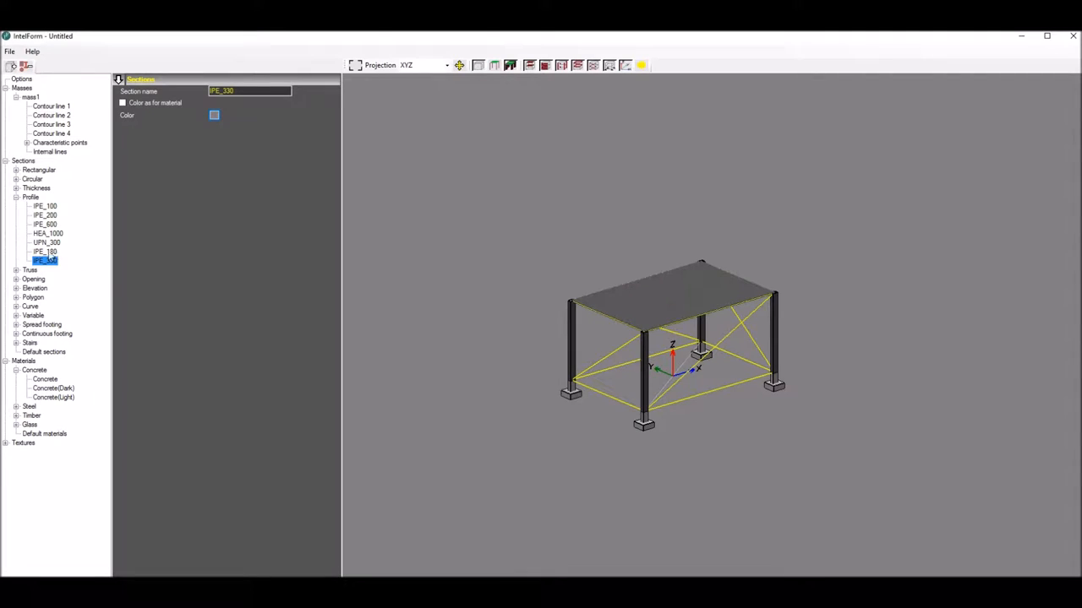
click(44, 251)
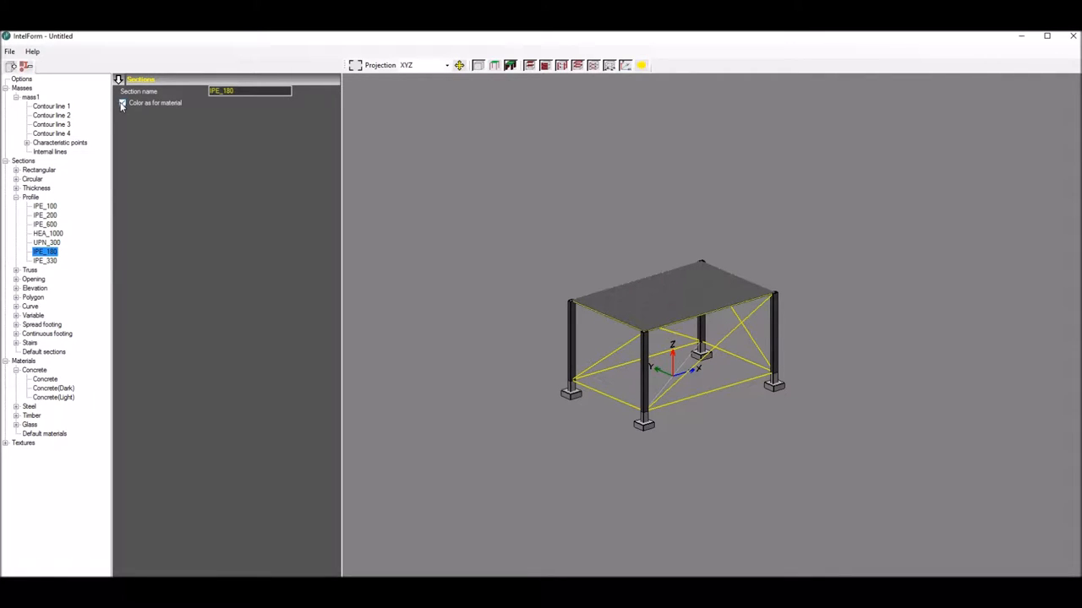
click(122, 103)
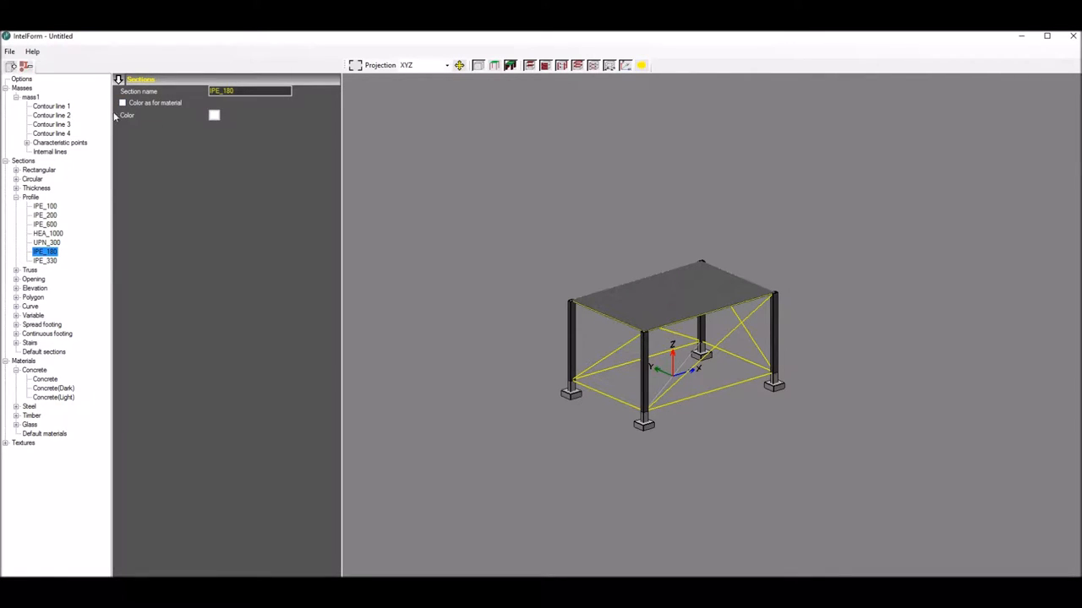
click(213, 115)
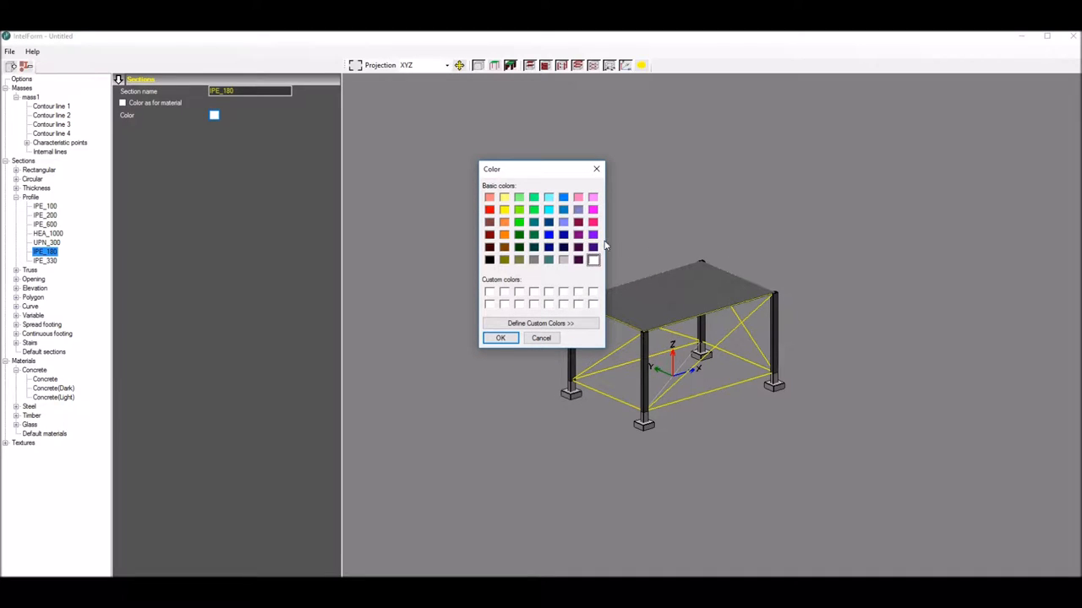
mouse_move(595, 268)
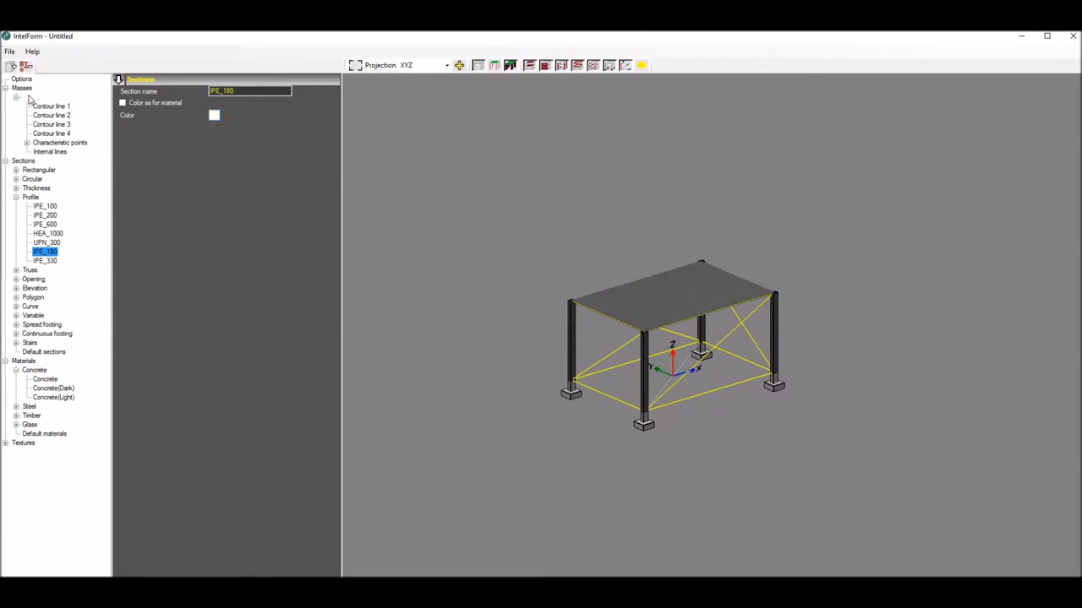
Enable the roof beam grid on mass1 with IPE_330 in X and IPE_180 in Y
click(30, 97)
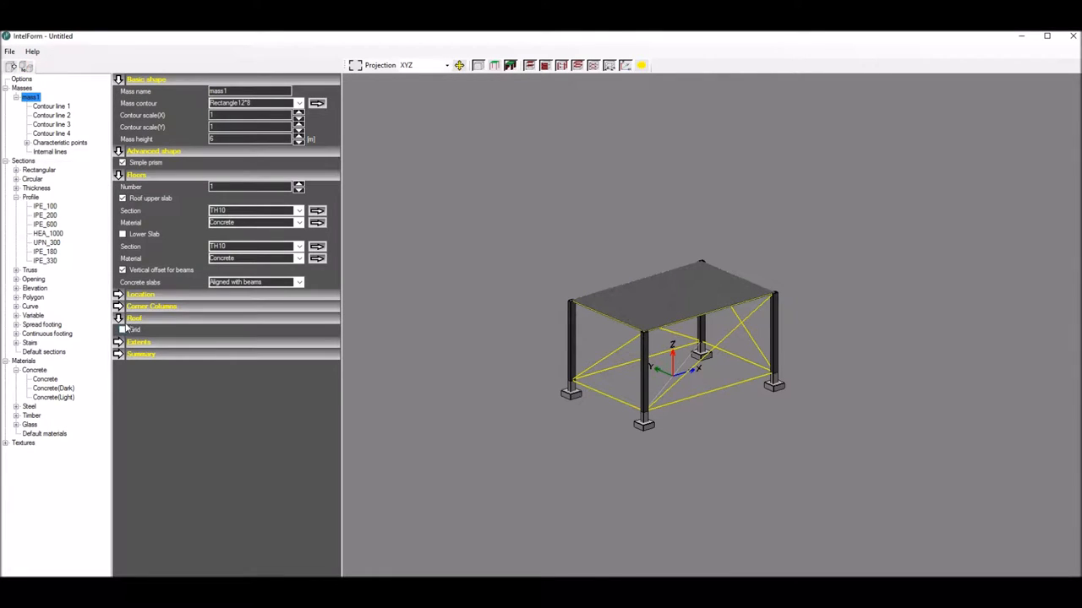
click(123, 329)
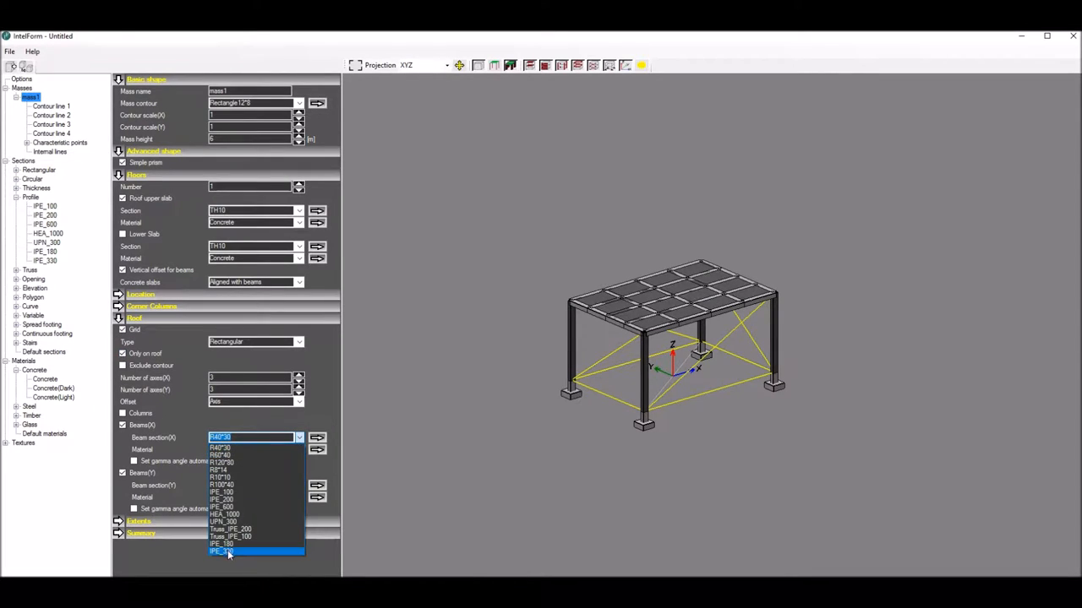
click(226, 551)
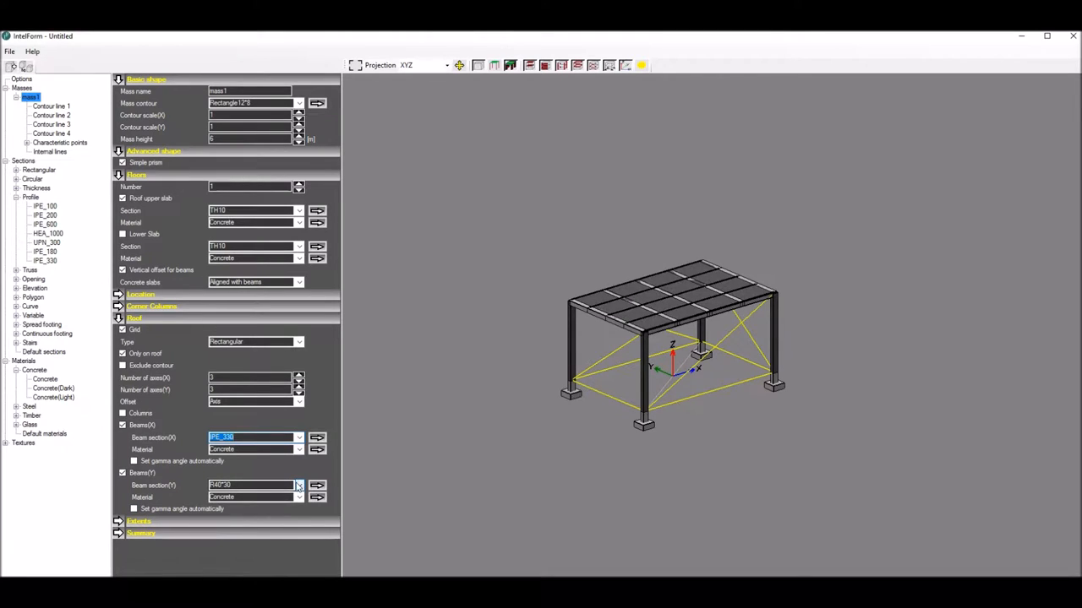
click(298, 485)
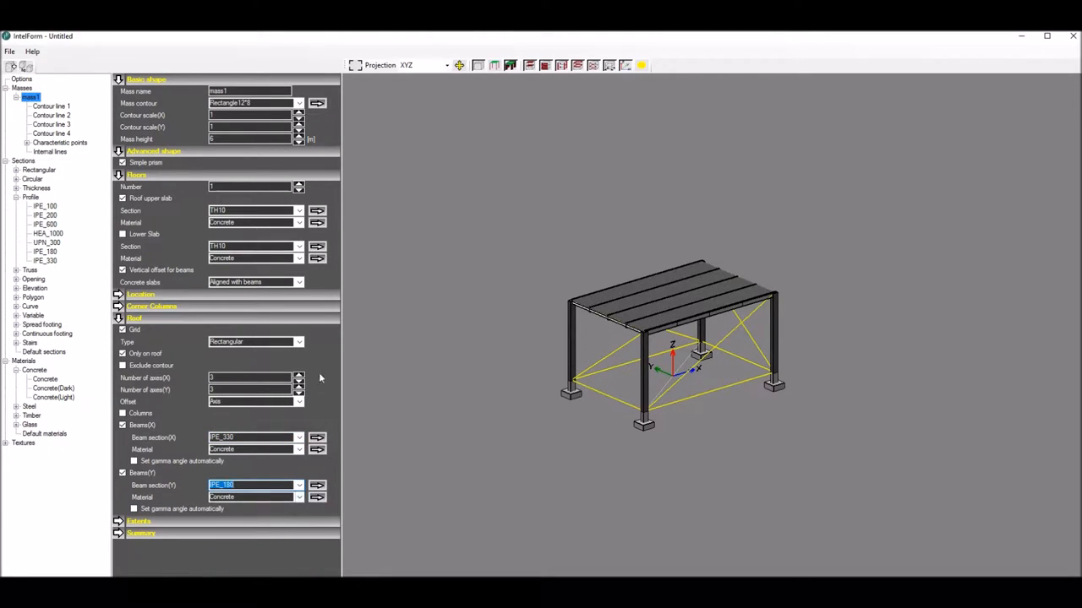
click(298, 281)
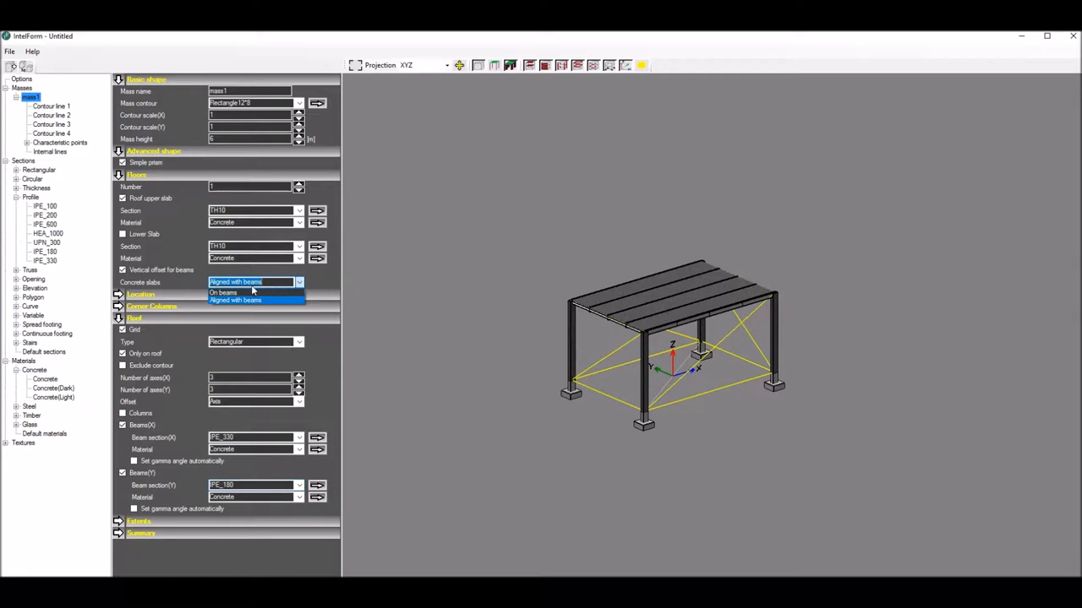
Place the concrete roof slab on the beams with Up-Up offset and select Contour line 1
click(223, 293)
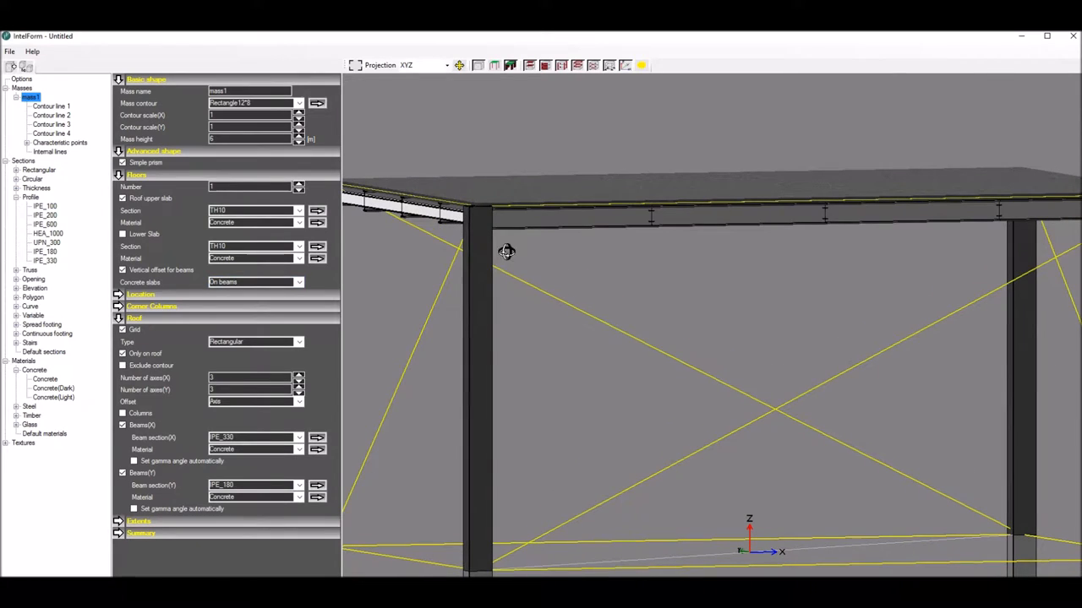
click(298, 402)
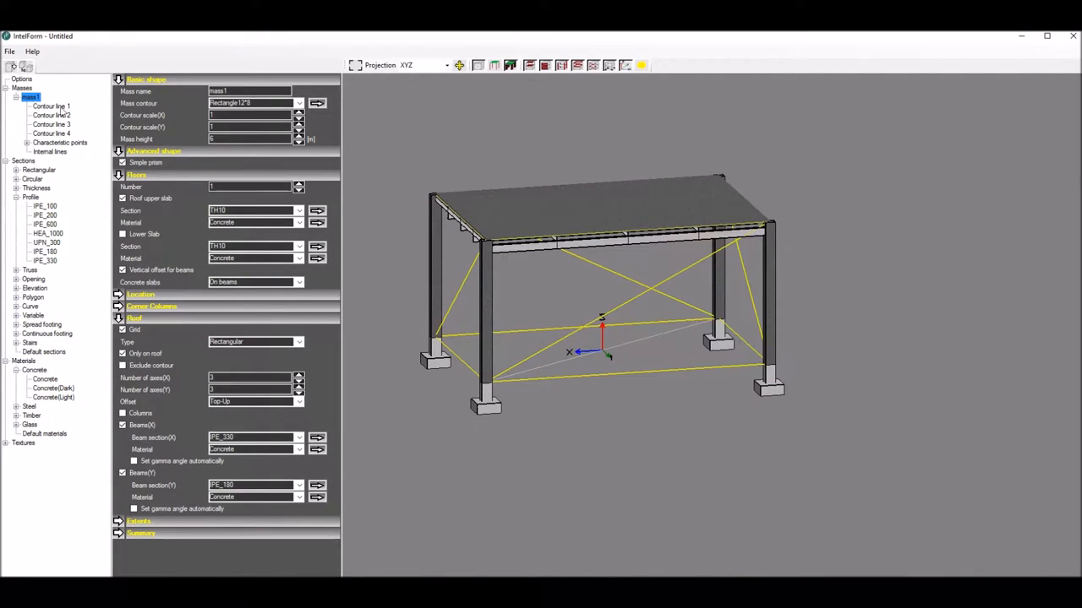
click(51, 105)
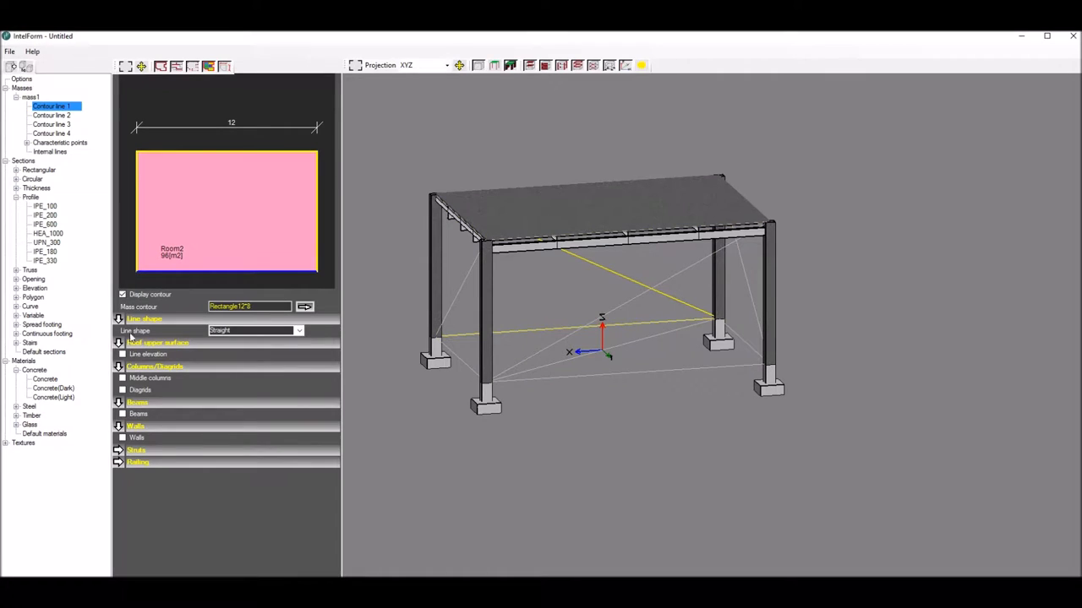
Enable smooth line elevation on Contour line 1 and view the arch in the front XZ projection
click(122, 342)
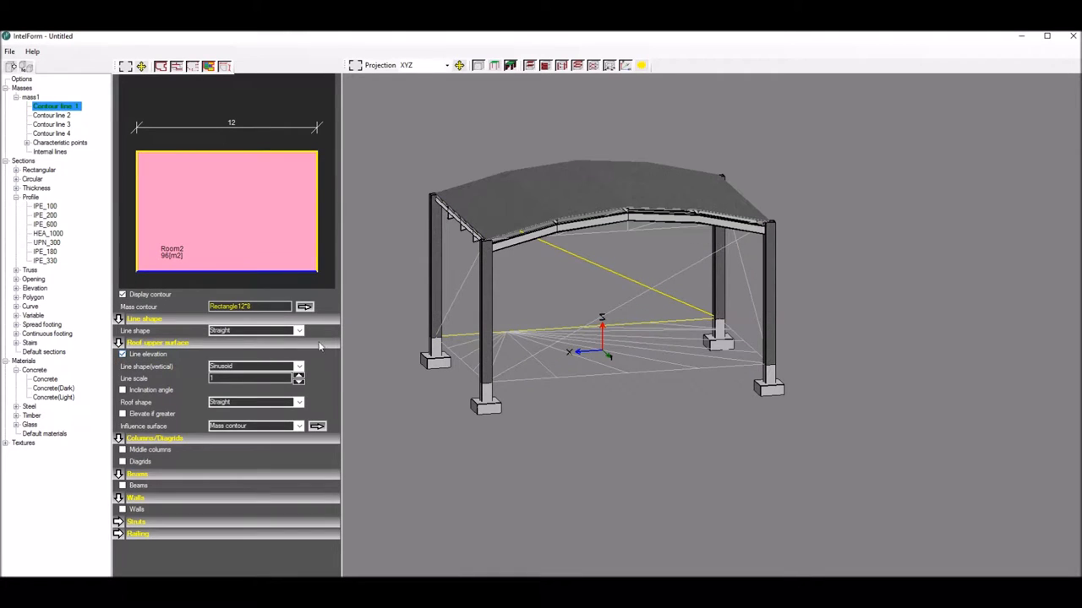
click(298, 375)
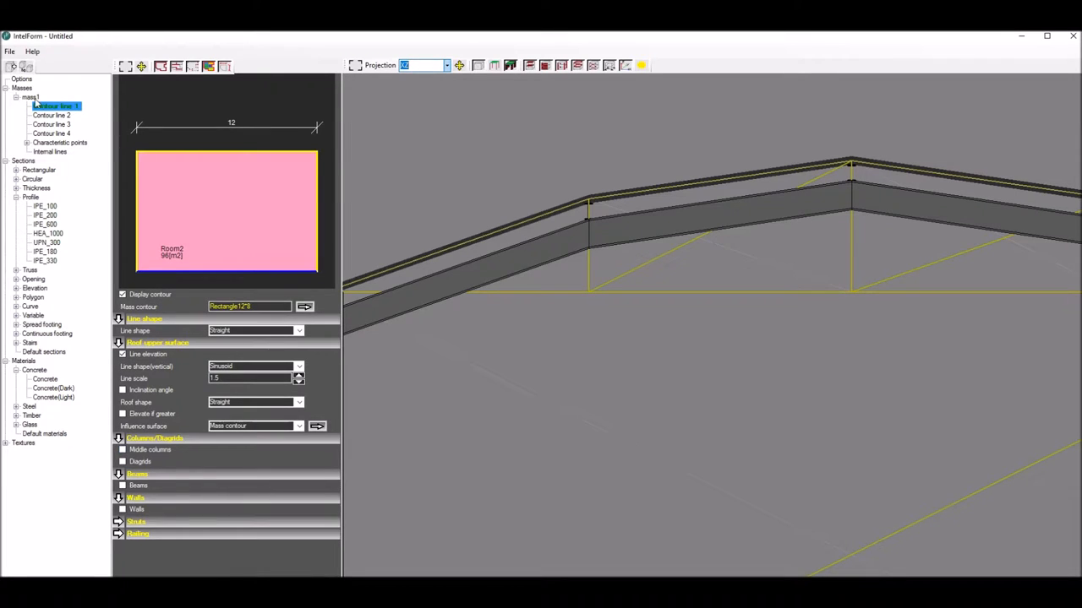
click(55, 105)
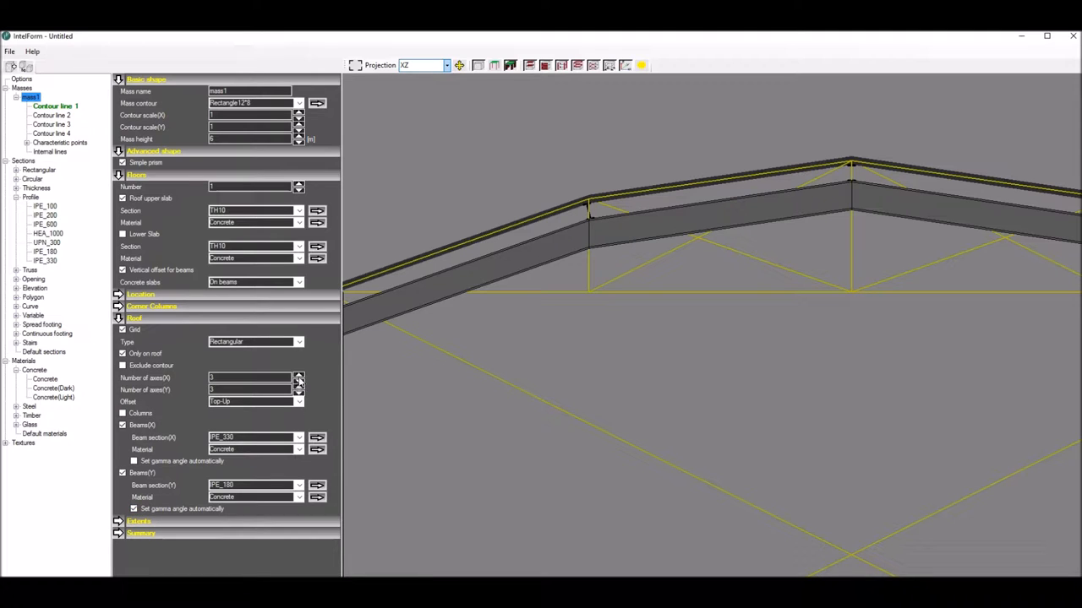
click(298, 375)
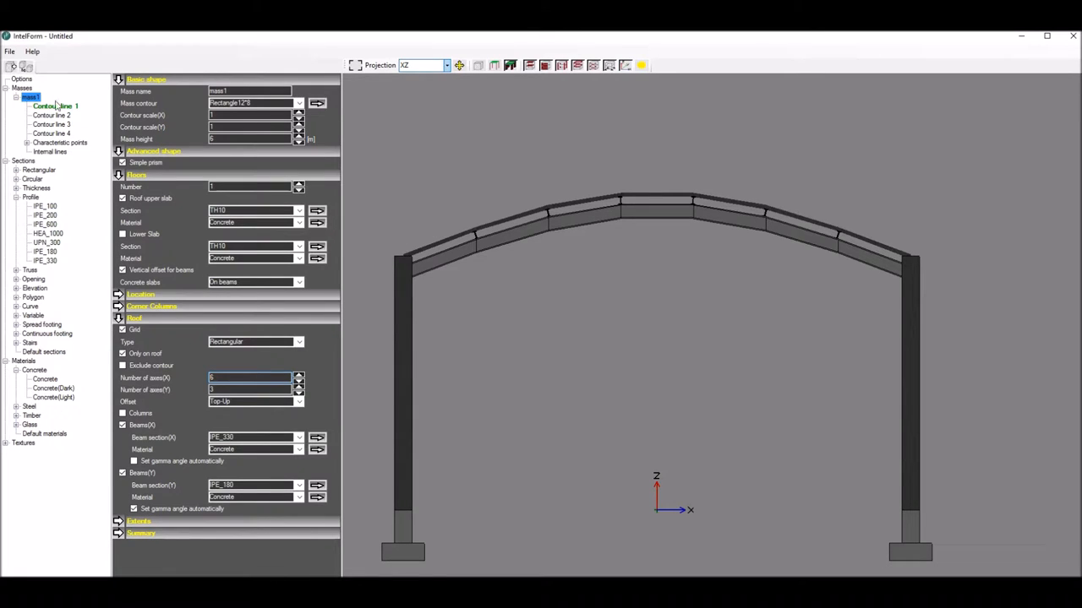
Raise the line scale of Contour line 1 to increase the roof arch height
click(54, 105)
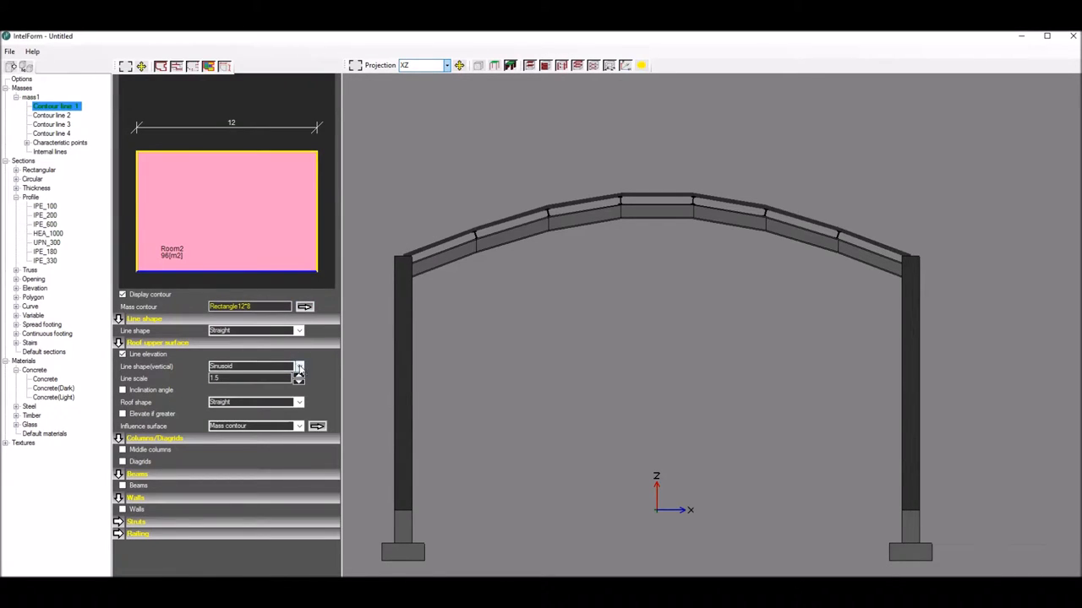
click(297, 375)
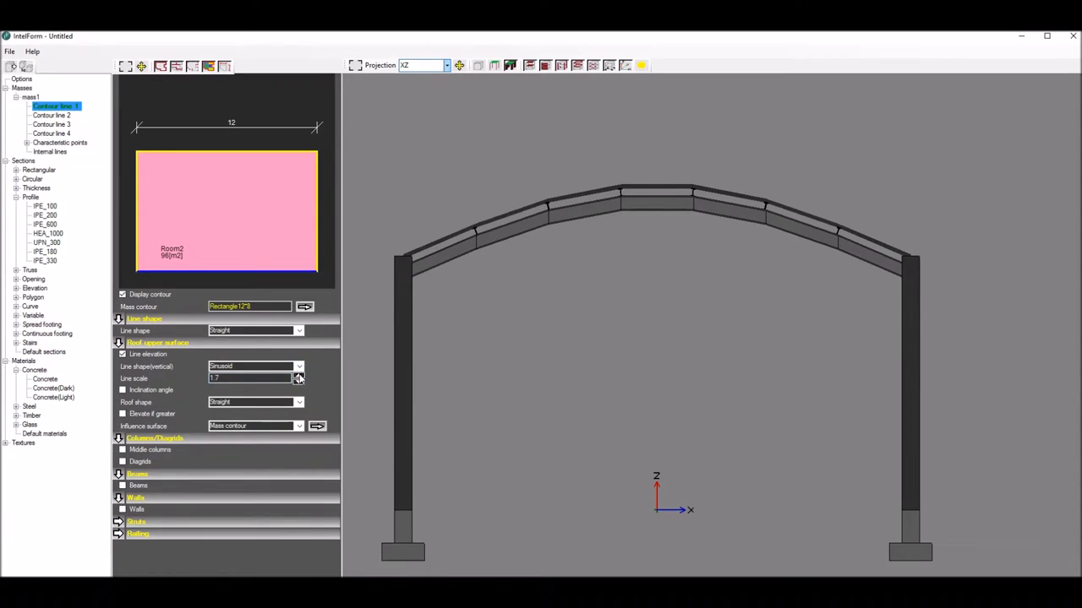
click(297, 381)
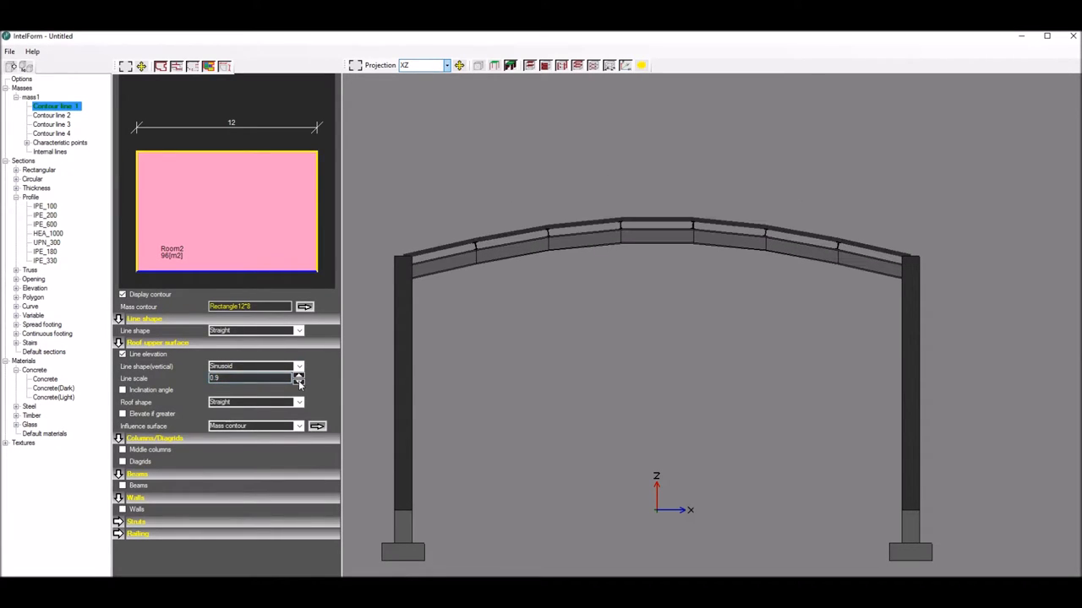
click(297, 376)
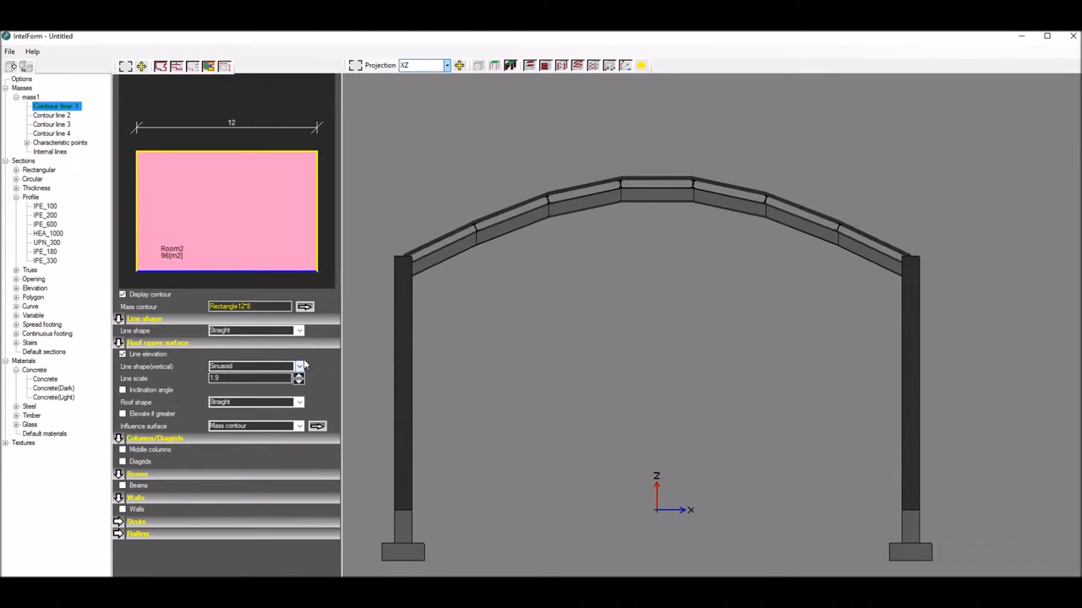
Try a Gauss curve roof shape, then settle on a round arch profile shown in XYZ
click(299, 365)
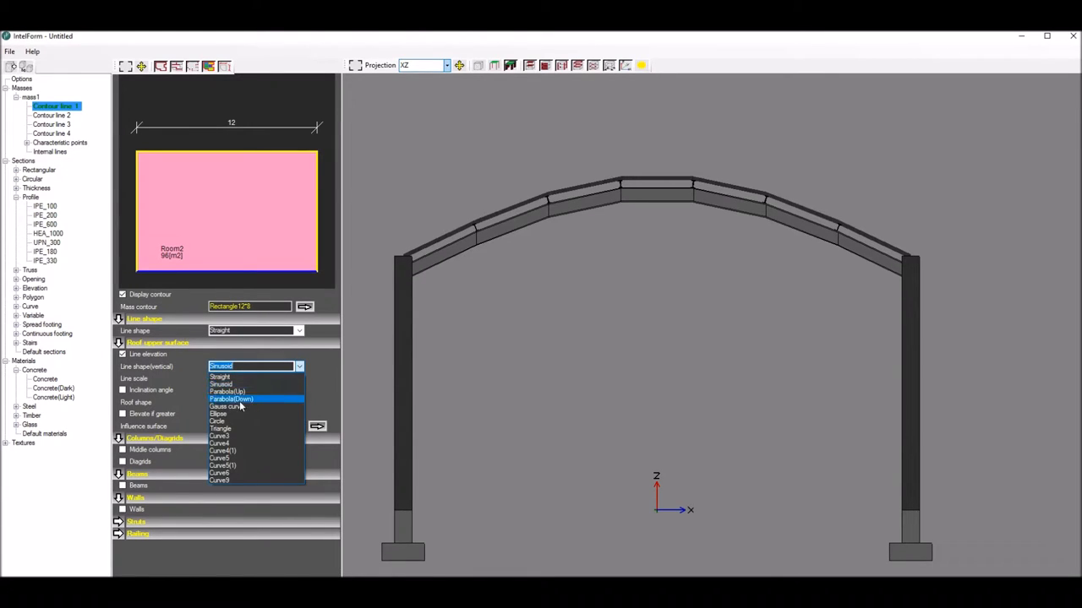
click(226, 406)
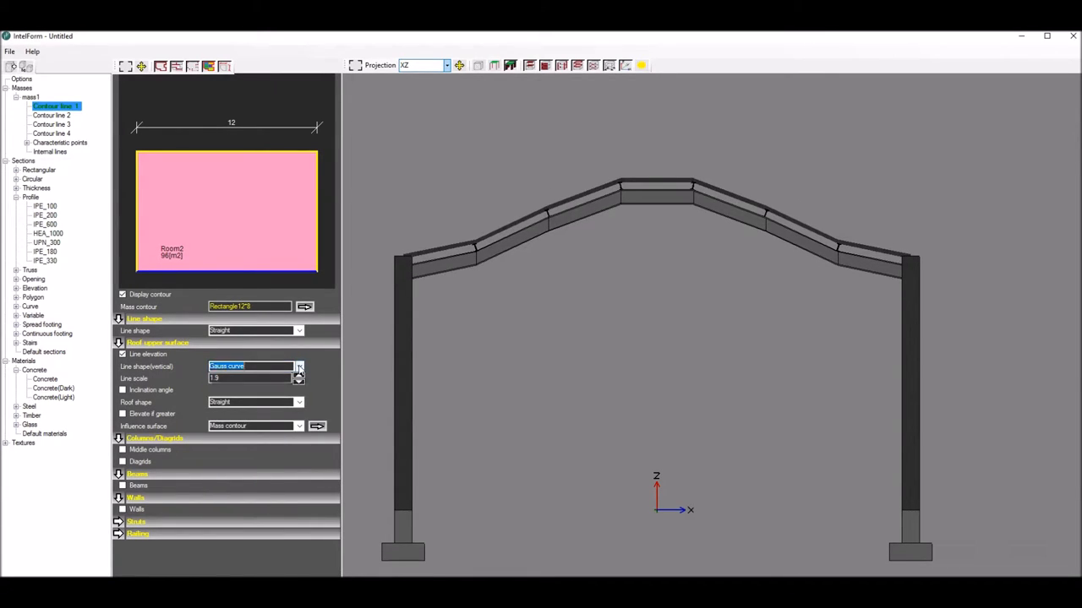
click(298, 365)
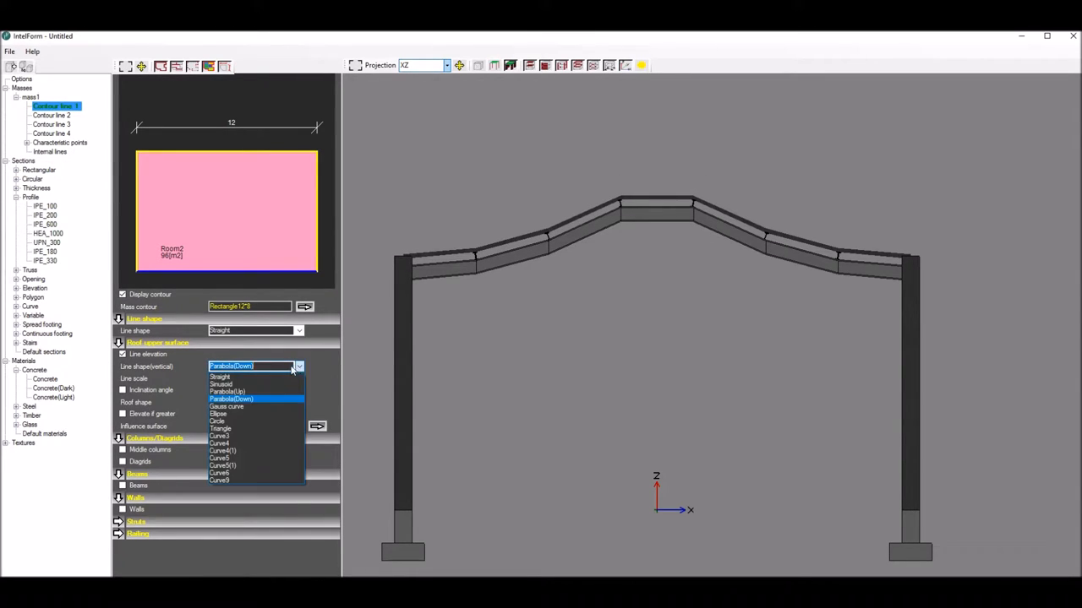
mouse_move(227, 406)
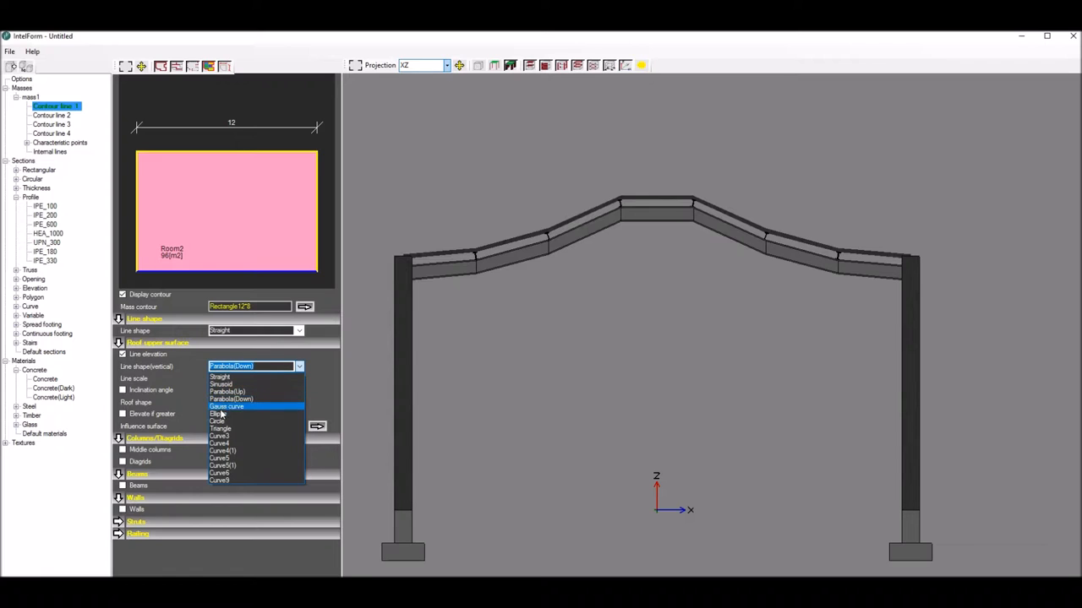
click(216, 414)
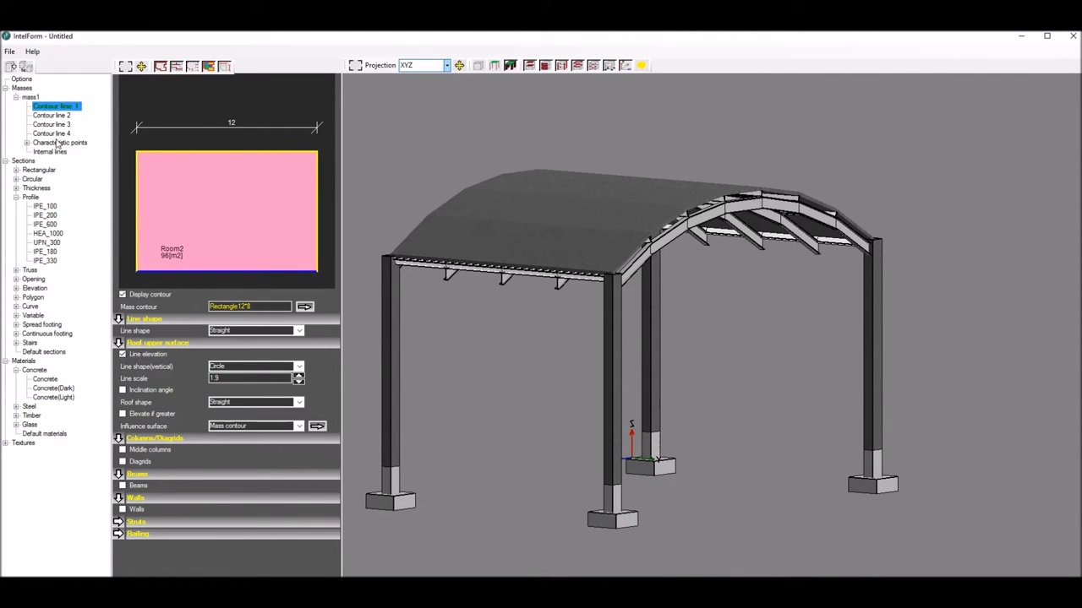
Add one middle column under each long-side contour line of the arched roof
click(30, 97)
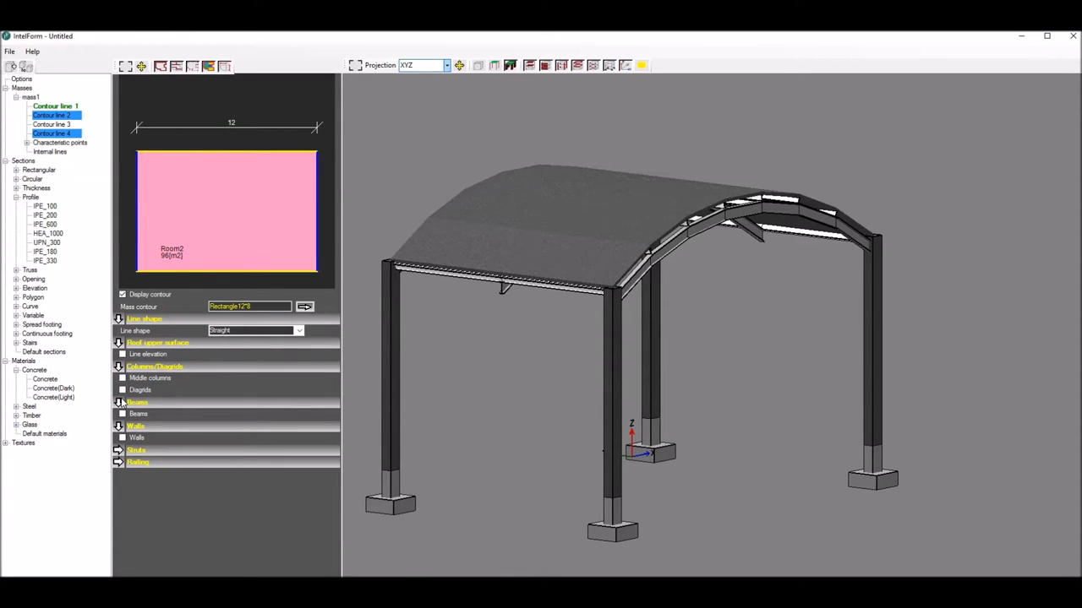
click(122, 379)
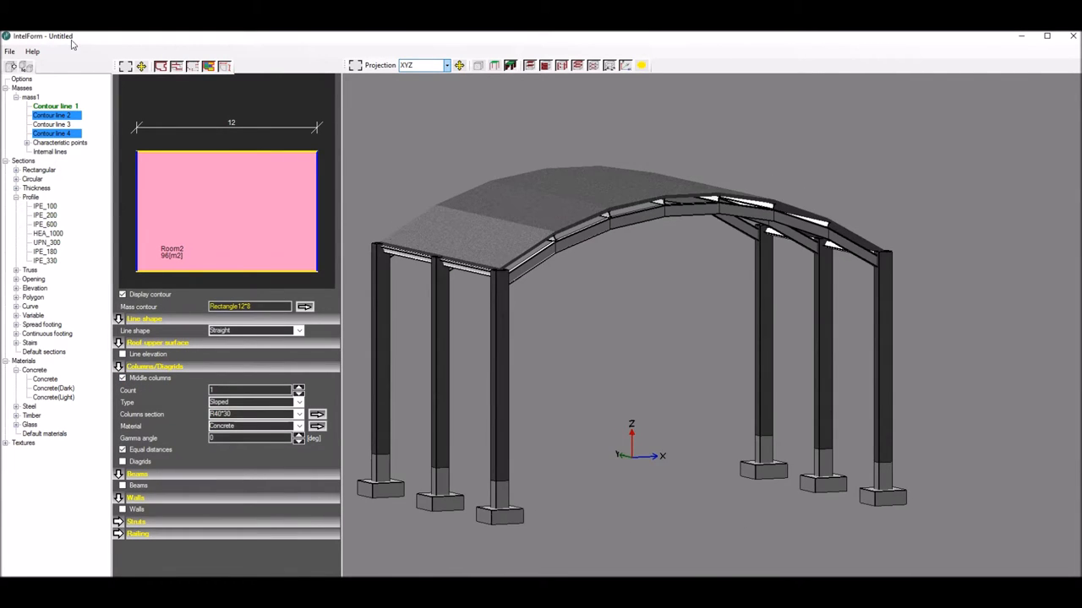
click(10, 51)
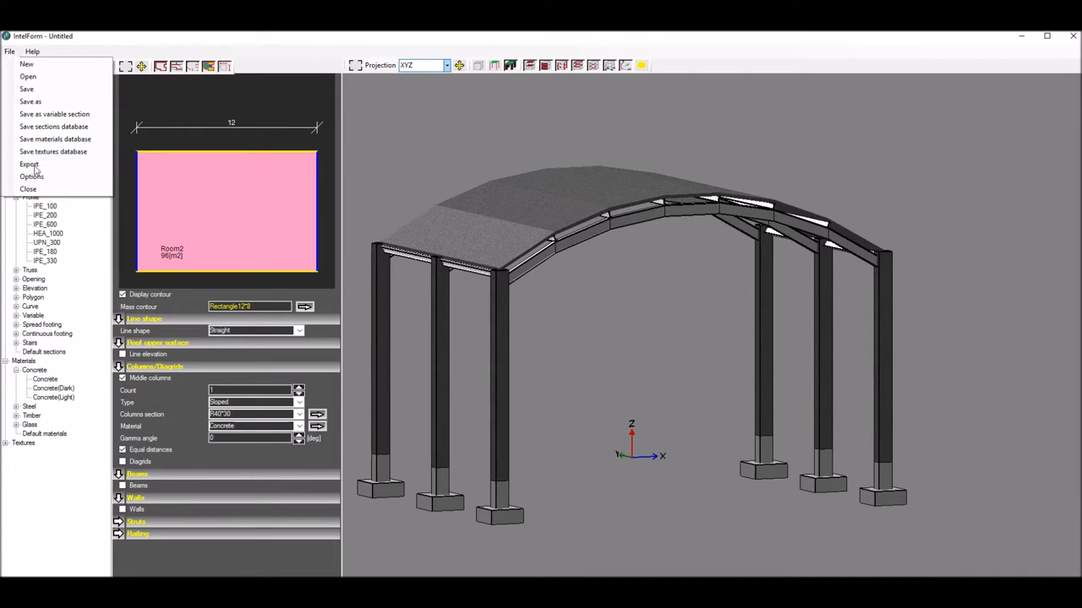
Export the model as an RTD file over the existing one, with effects taken into account
click(28, 164)
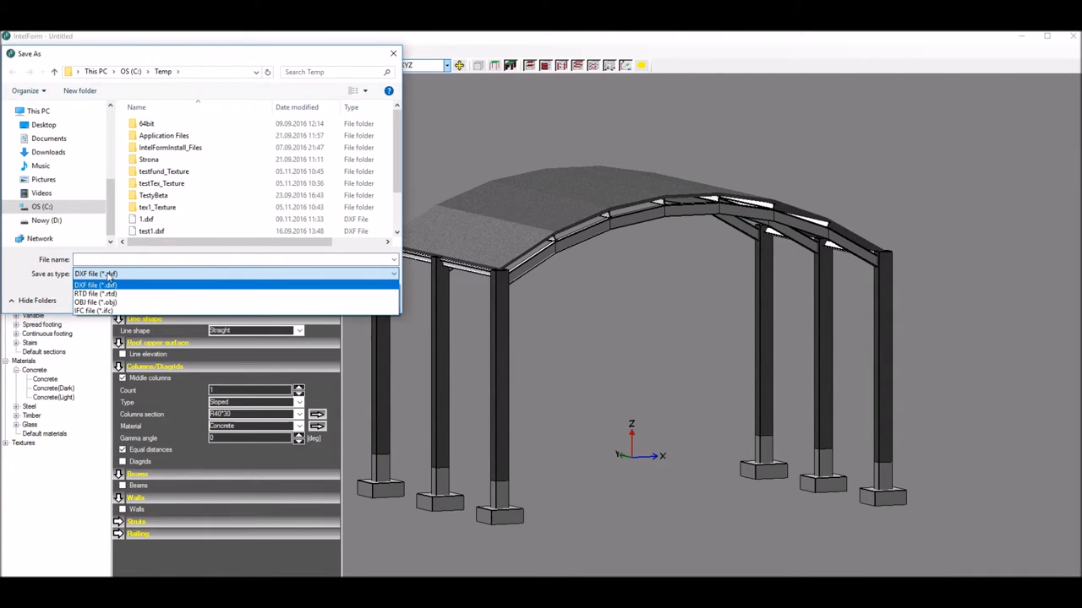
click(94, 294)
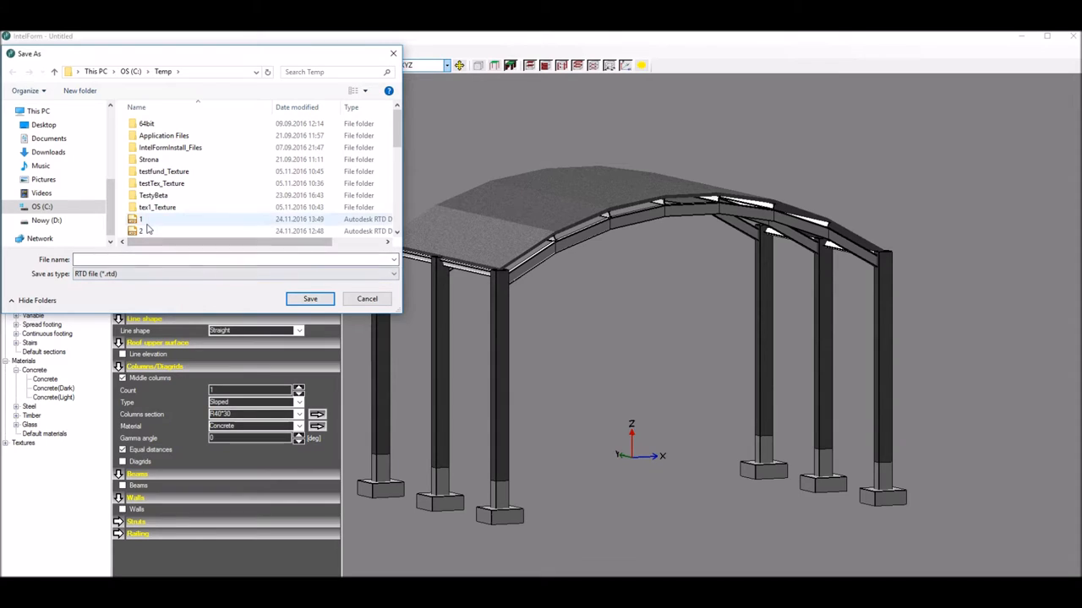
click(311, 297)
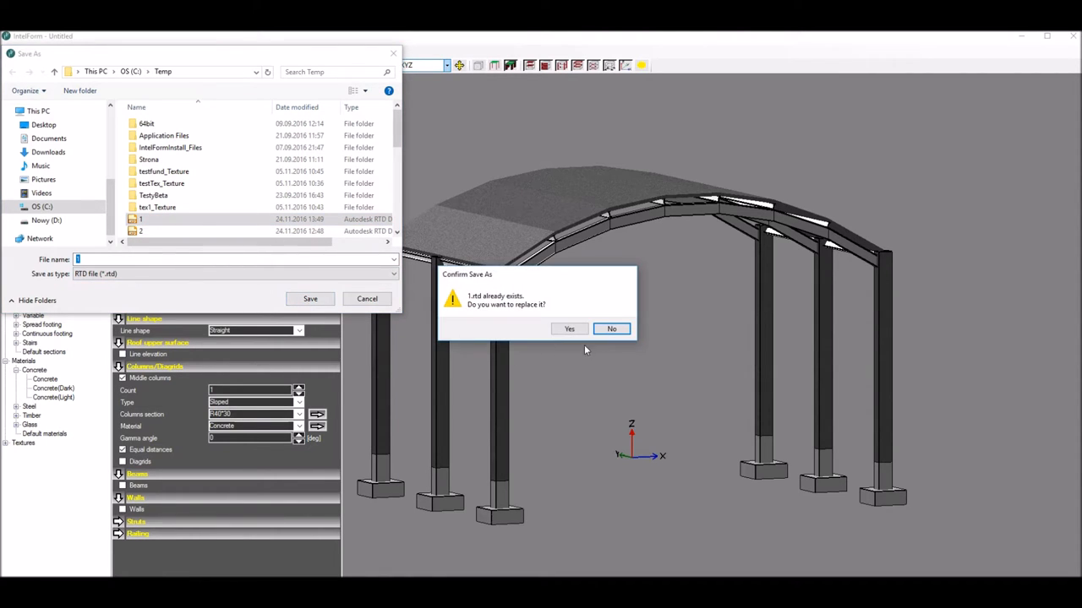
click(612, 328)
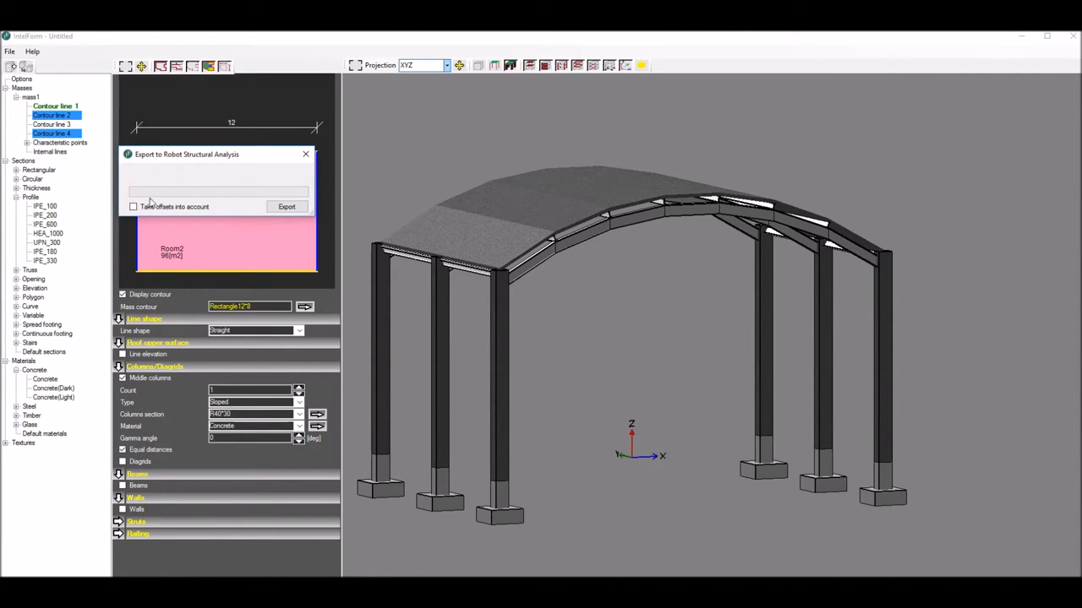
click(132, 206)
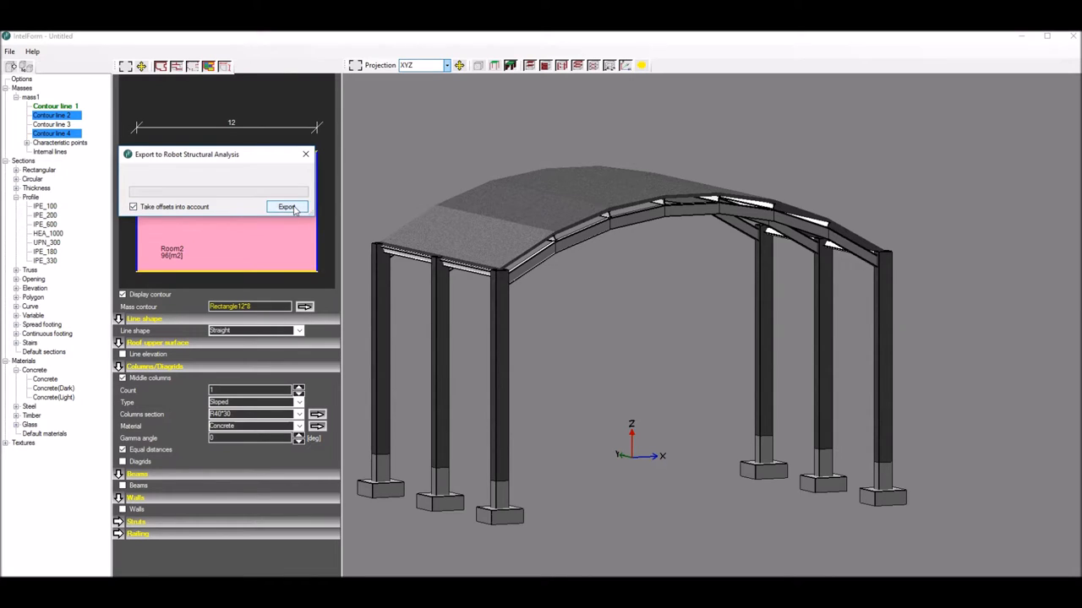
click(287, 206)
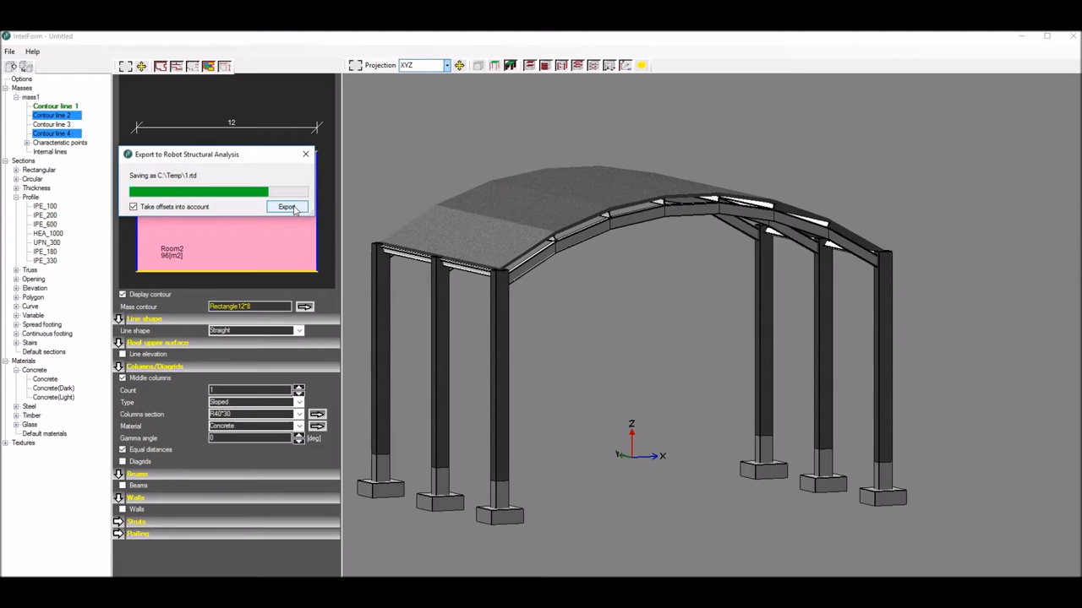
click(287, 206)
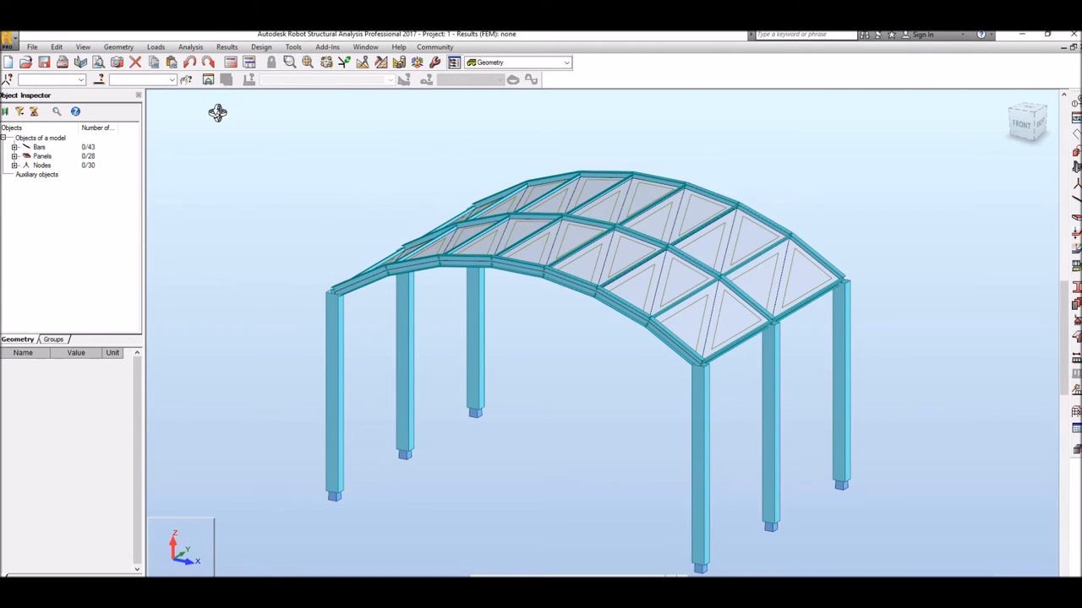
Hide the finite element mesh on panels via the Display settings' Panels/FE options
click(82, 47)
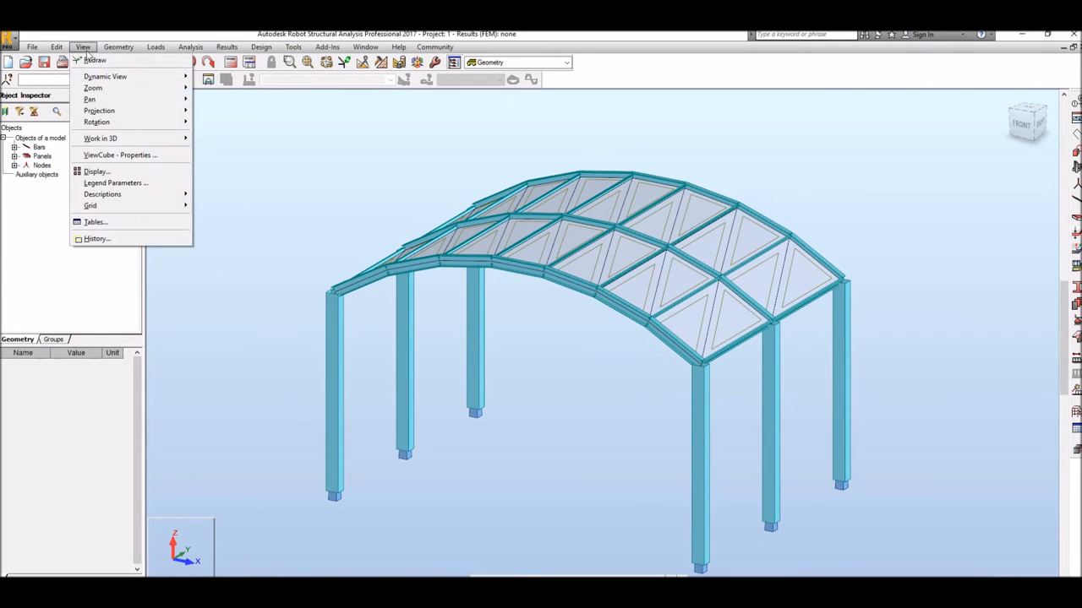
click(96, 172)
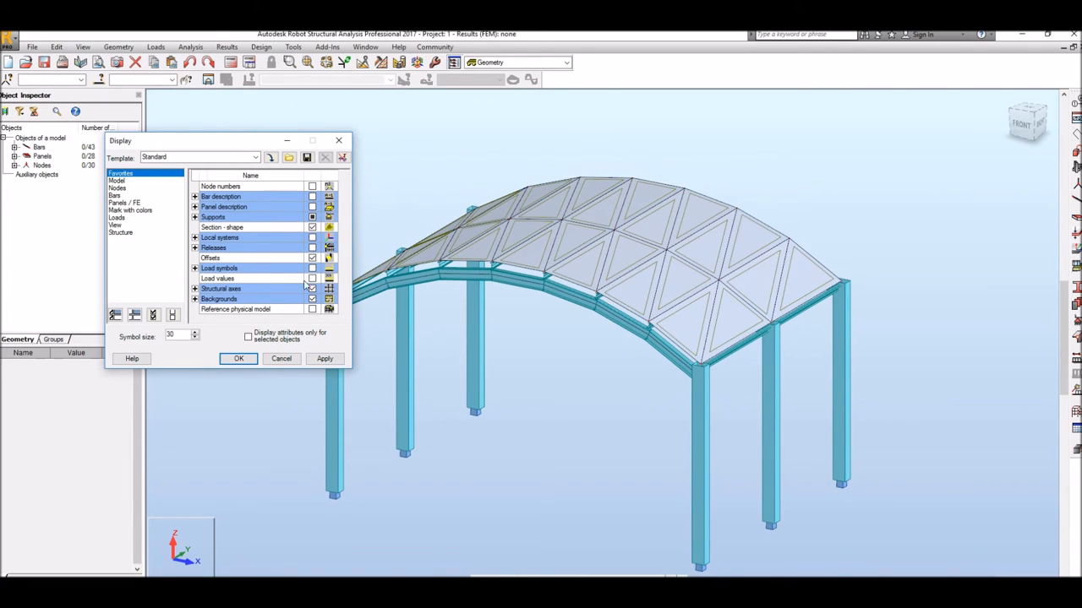
click(123, 203)
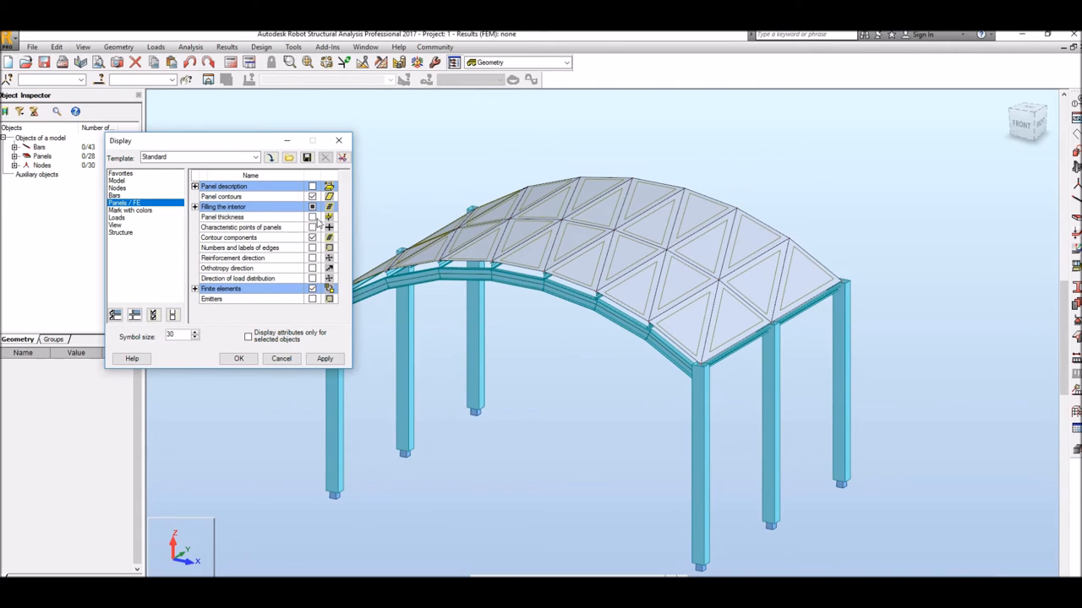
click(313, 217)
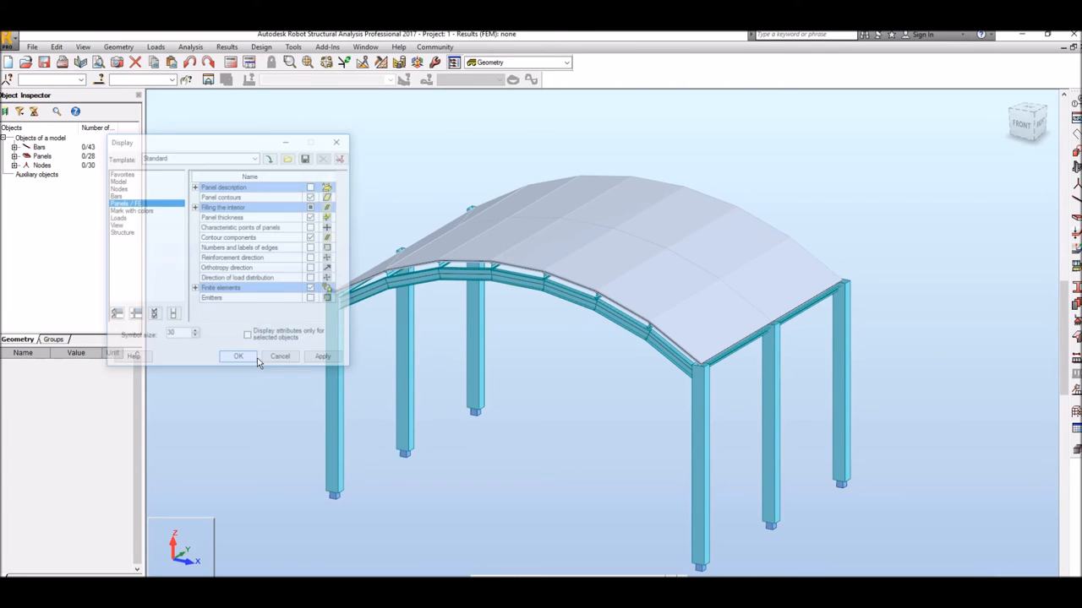
click(238, 355)
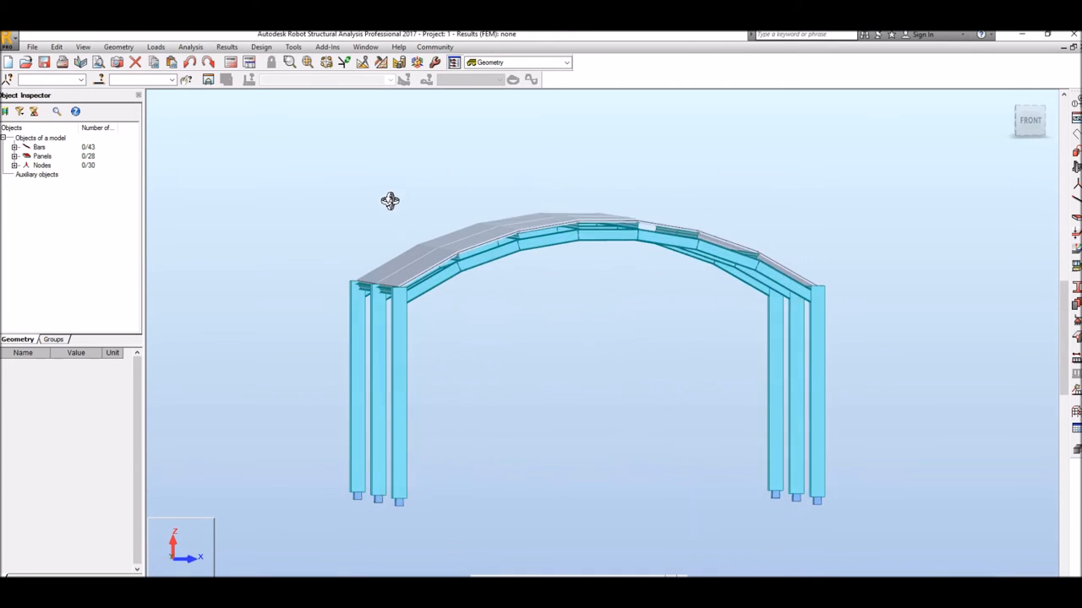